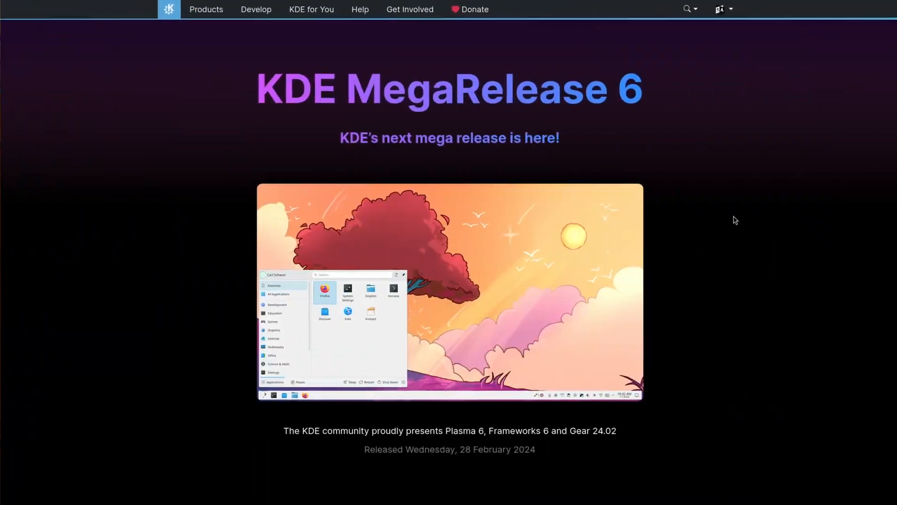
# Step: Explore the launcher, system tray and panel menu, then launch Discover from the panel
pyautogui.scroll(-3)
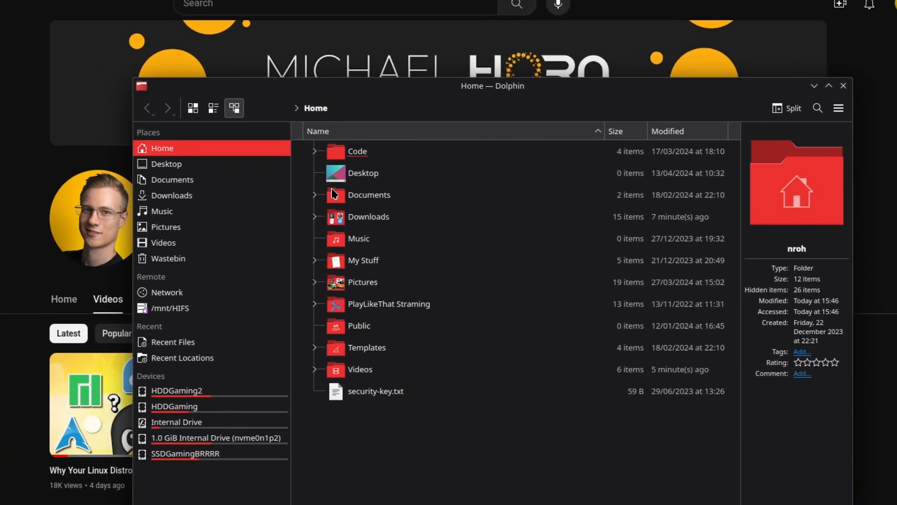
pyautogui.click(513, 195)
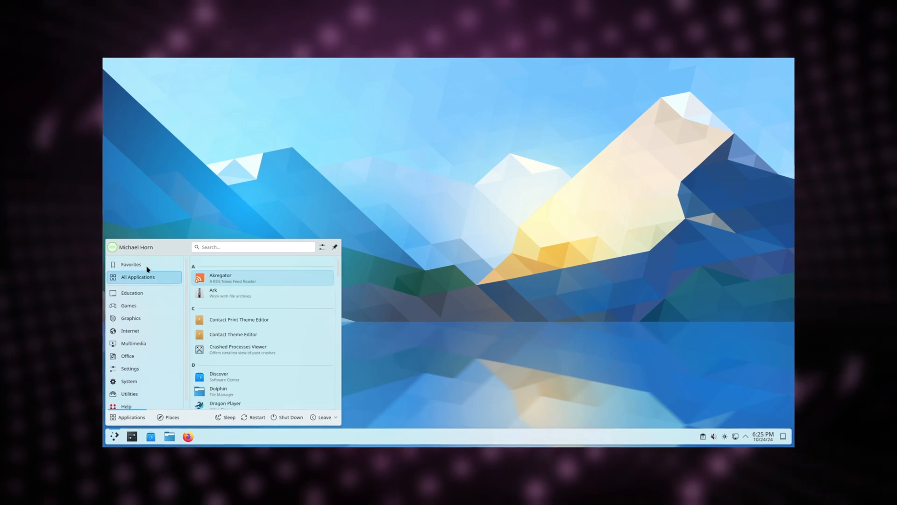
pyautogui.click(128, 395)
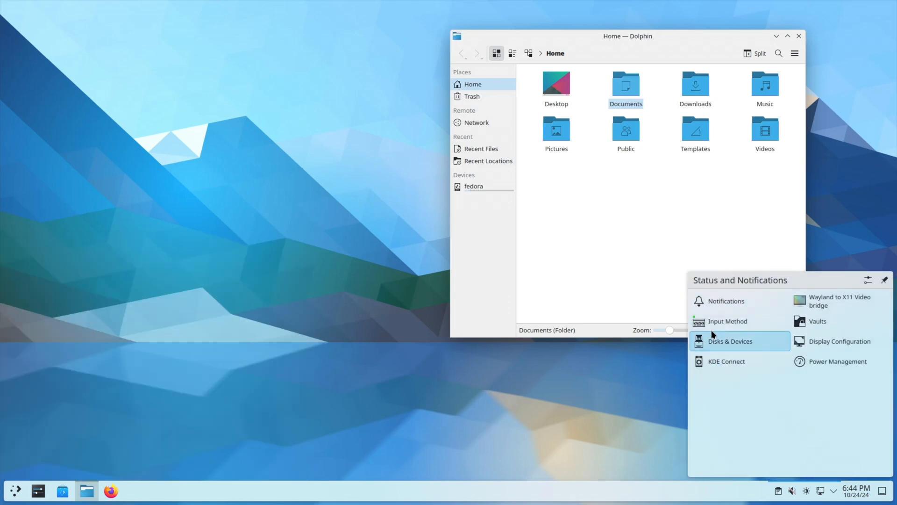
pyautogui.click(14, 491)
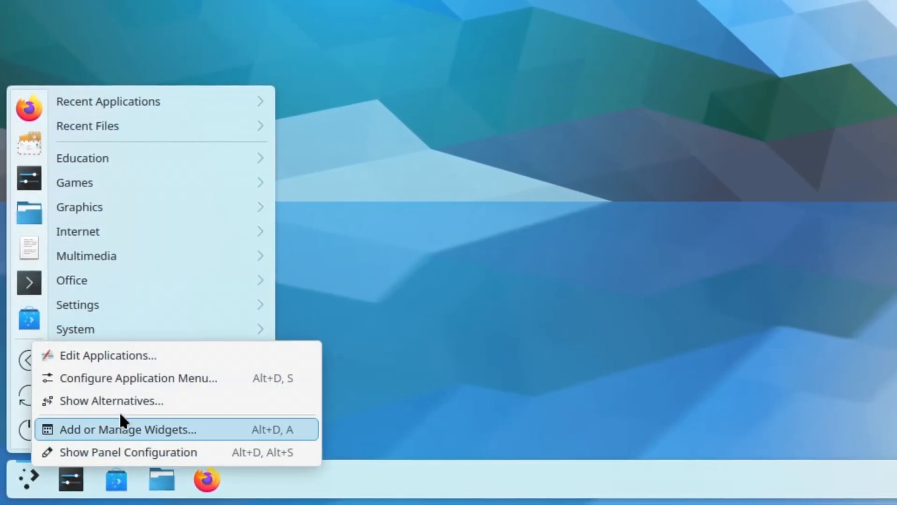
pyautogui.click(111, 401)
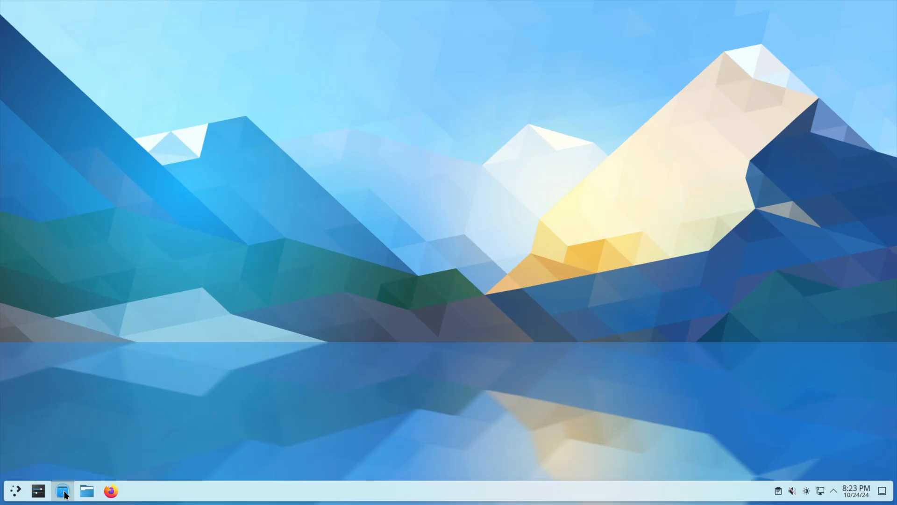
pyautogui.click(61, 490)
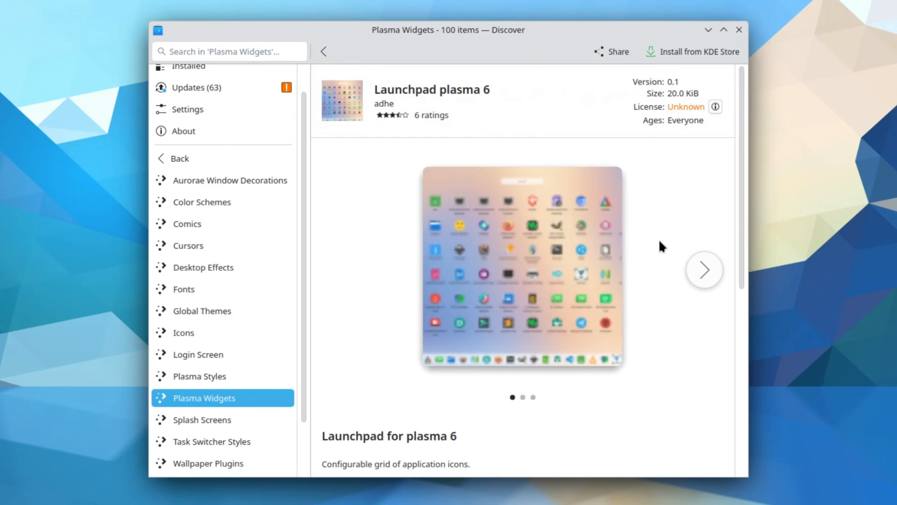
# Step: Return from the Launchpad plasma 6 page and browse the 100-item Plasma Widgets list
pyautogui.click(705, 269)
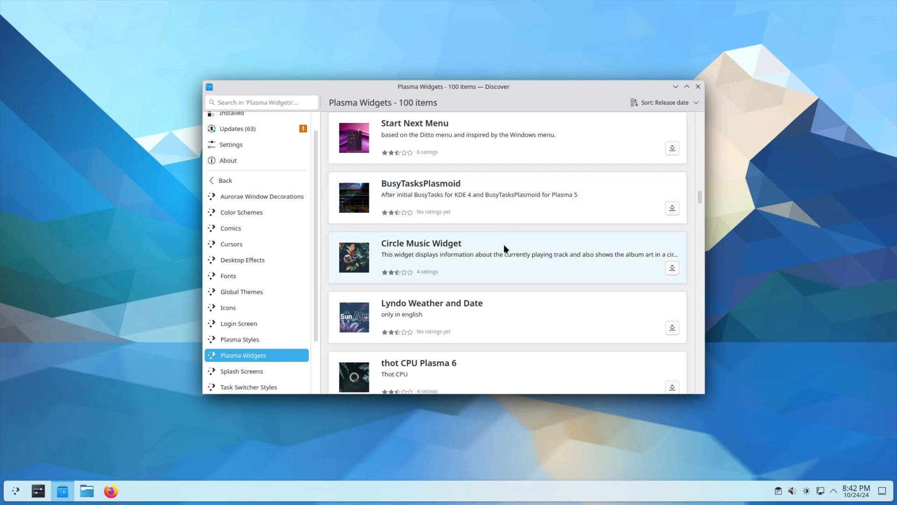
pyautogui.scroll(-3)
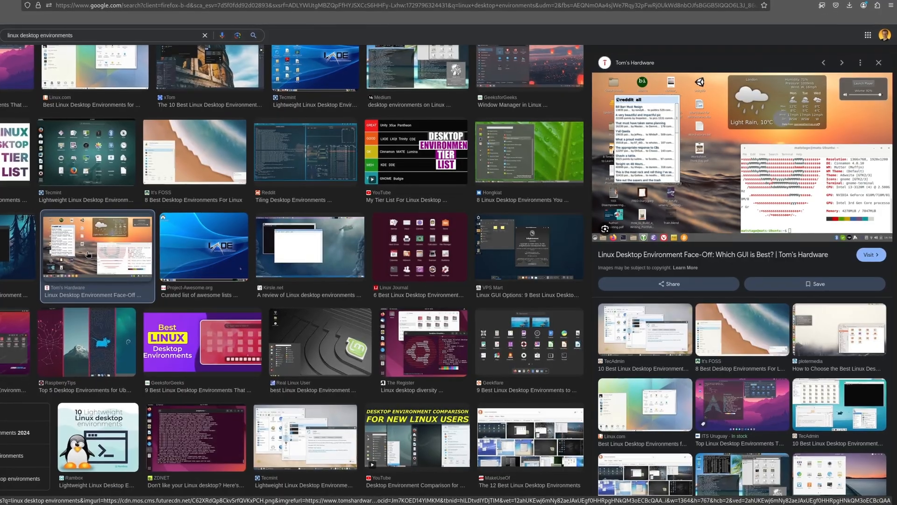
# Step: Preview the Tom's Hardware desktop comparison image, then read the BleepingComputer KDE theme warning article
pyautogui.click(318, 340)
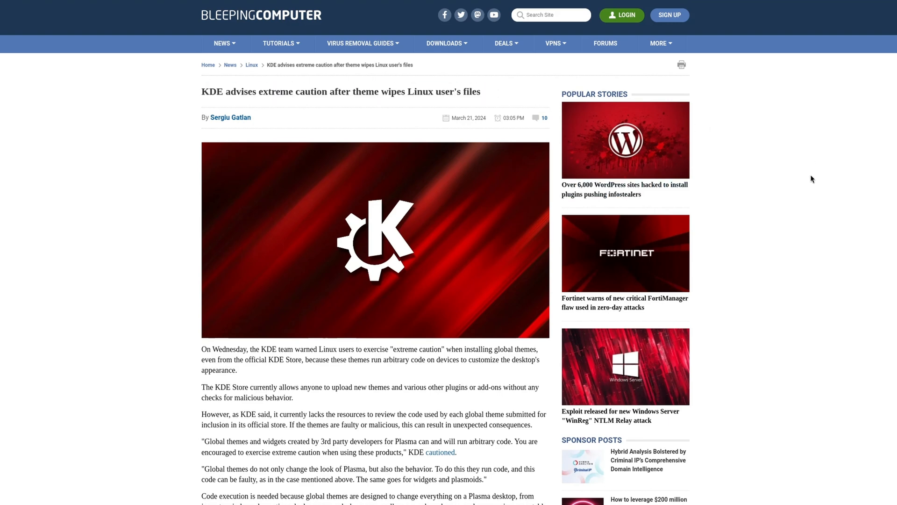
pyautogui.scroll(-3)
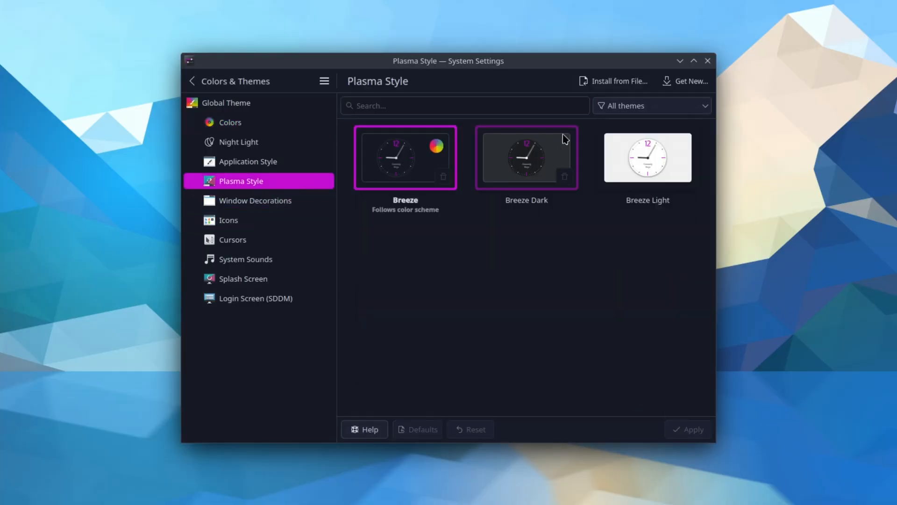
# Step: Apply Breeze Dark Plasma style with the Sweet colour scheme and lower Breeze menu transparency
pyautogui.click(684, 80)
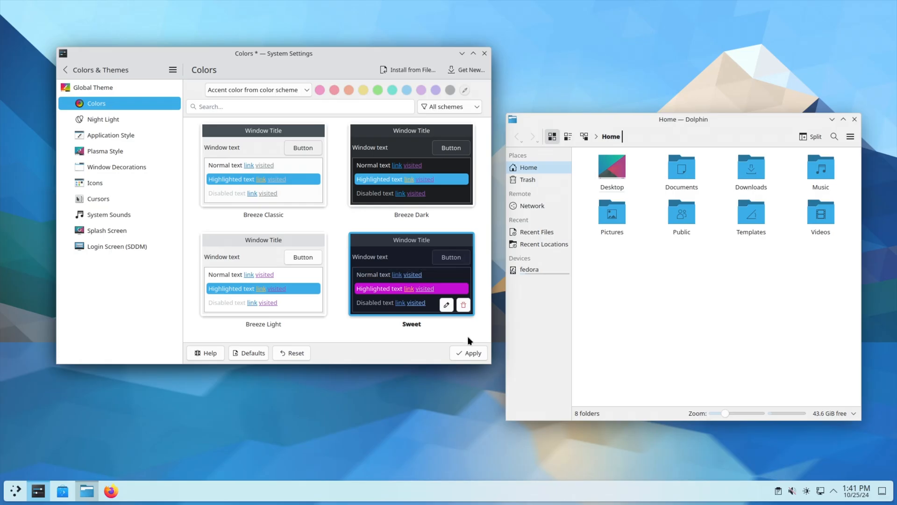
pyautogui.click(467, 352)
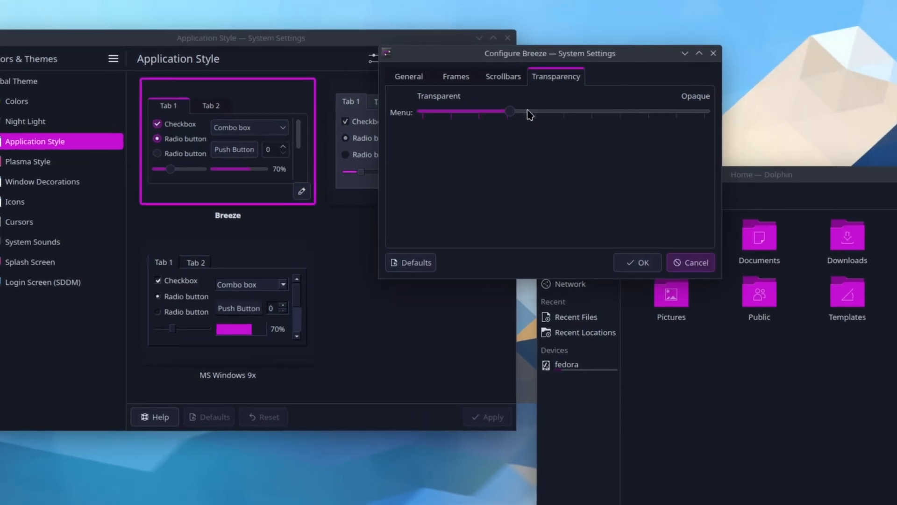
pyautogui.moveTo(509, 111); pyautogui.dragTo(679, 111)
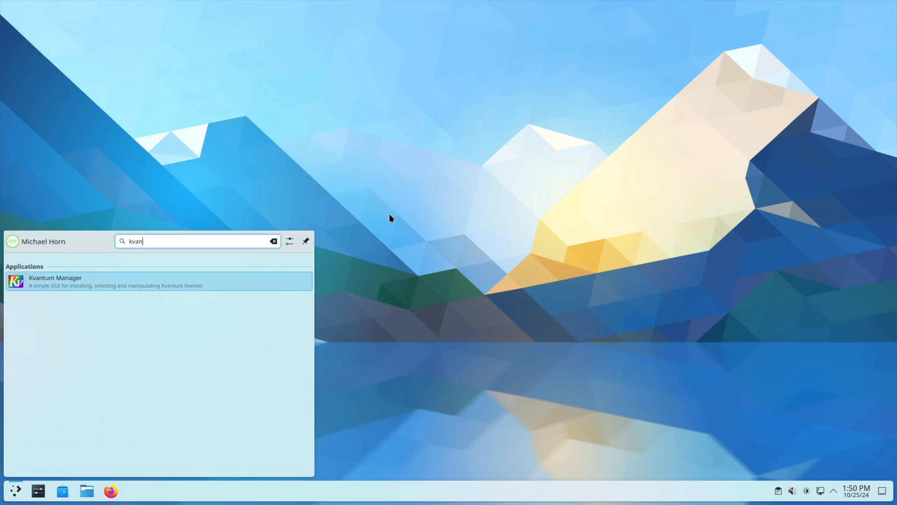
# Step: Launch Kvantum Manager and follow the Sweet KDE page's link to its Sweet Kvantum theme
pyautogui.click(55, 281)
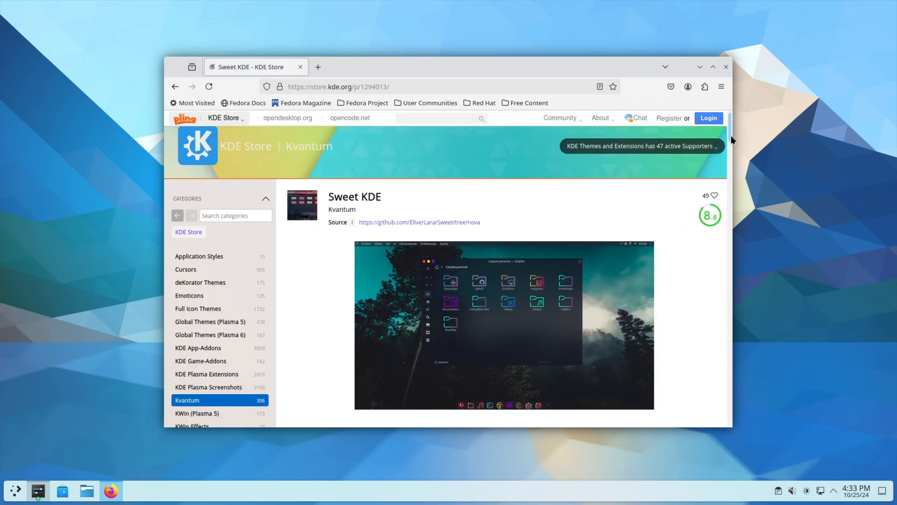
pyautogui.scroll(-3)
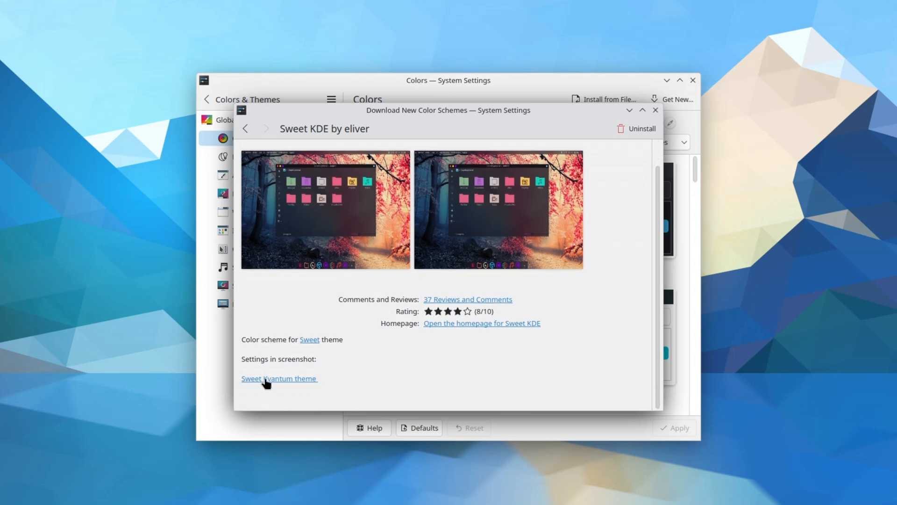
pyautogui.doubleClick(277, 379)
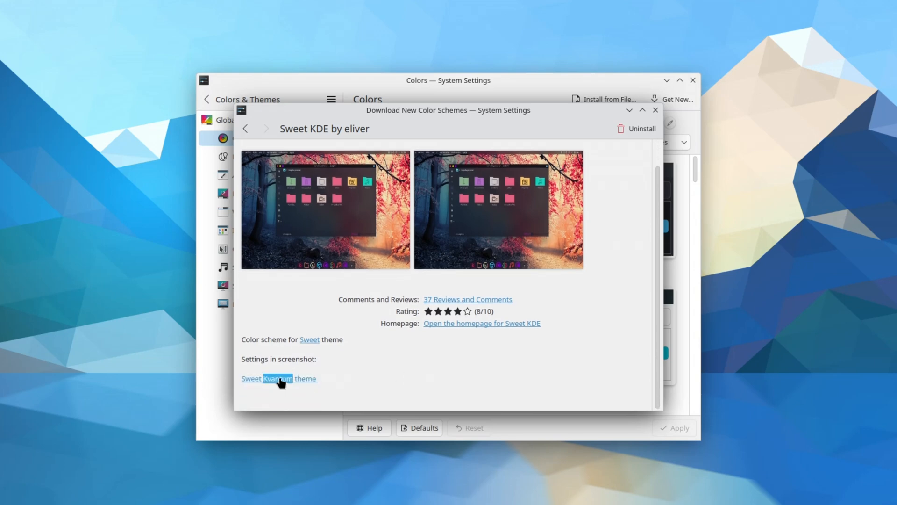
pyautogui.moveTo(456, 330)
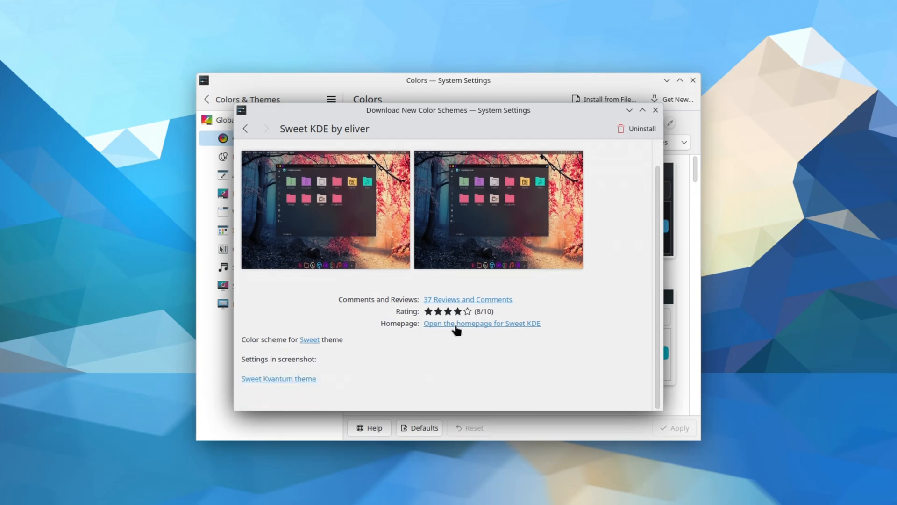
pyautogui.click(481, 322)
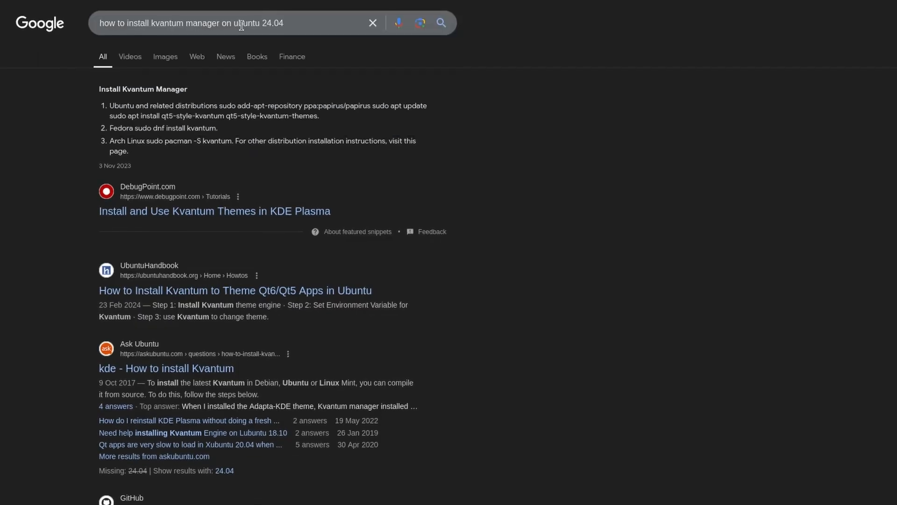
# Step: Read the UbuntuHandbook guide on installing Kvantum
pyautogui.click(234, 290)
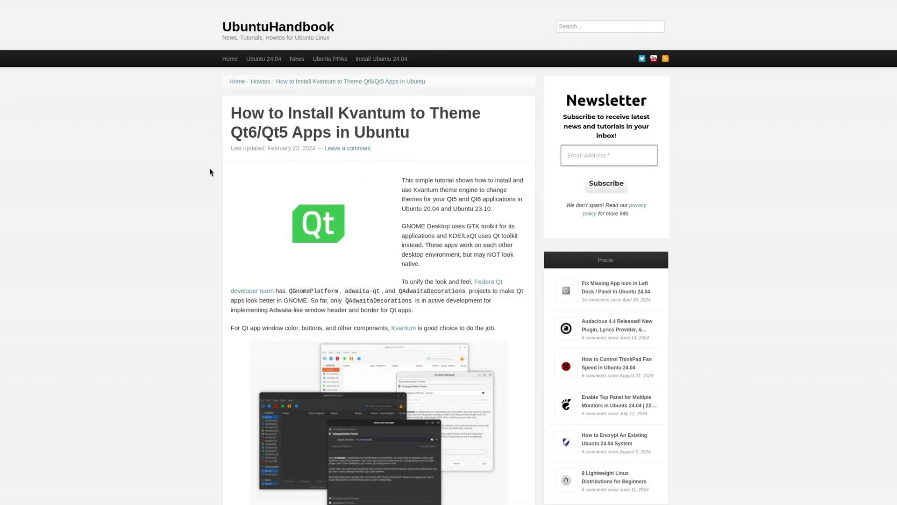
pyautogui.scroll(-3)
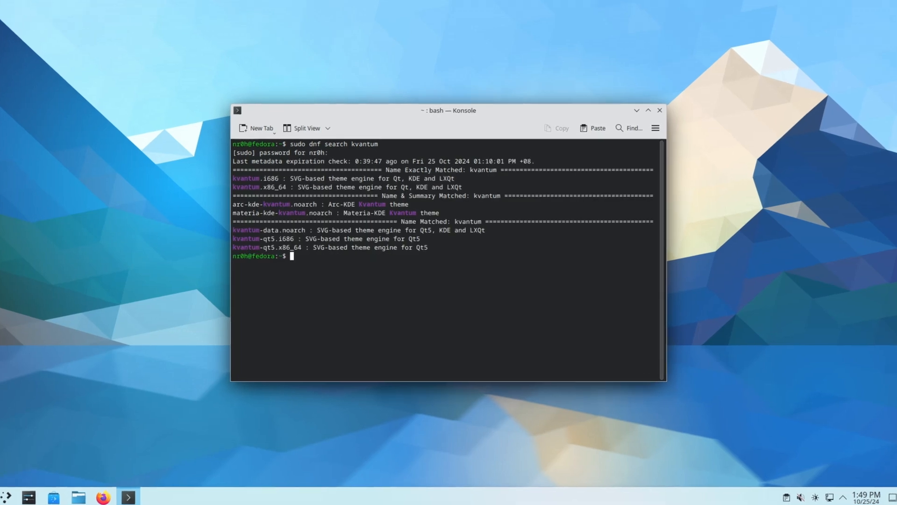
# Step: Enter the sudo dnf install kvantum command in Konsole
pyautogui.write('sudo dnf install')
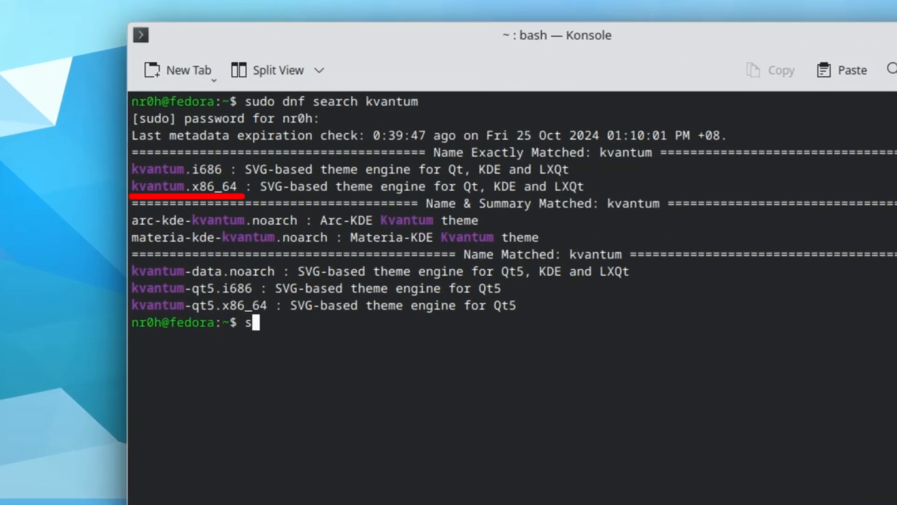
pyautogui.write('udo dnf install')
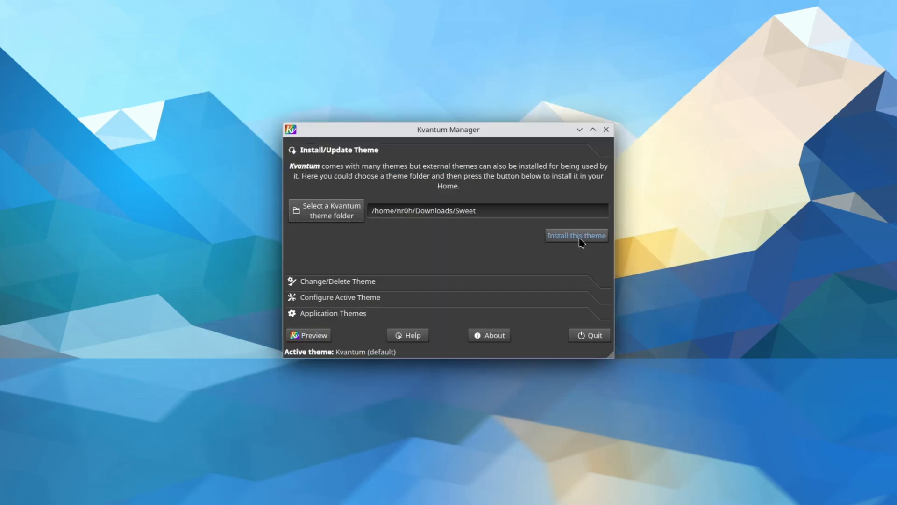
# Step: Install Sweet from Downloads, make it the active Kvantum theme and enable Dolphin view transparency
pyautogui.click(577, 235)
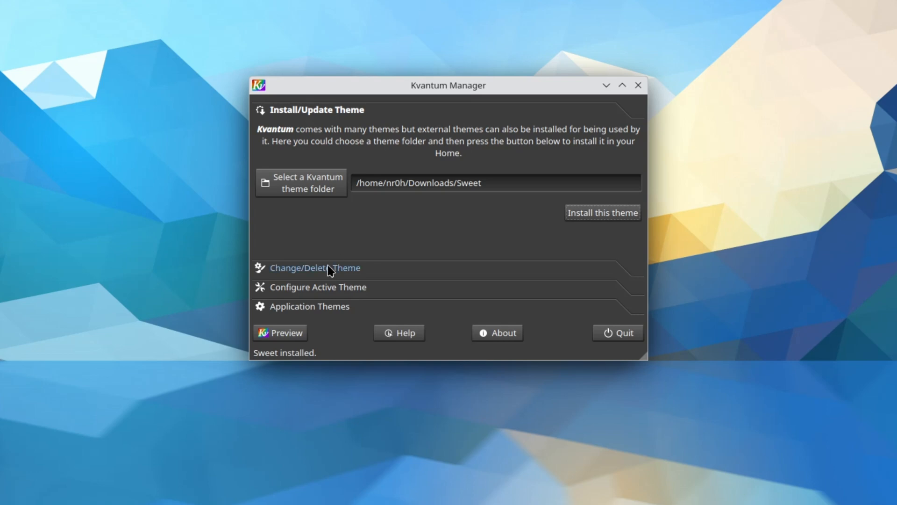
pyautogui.click(314, 267)
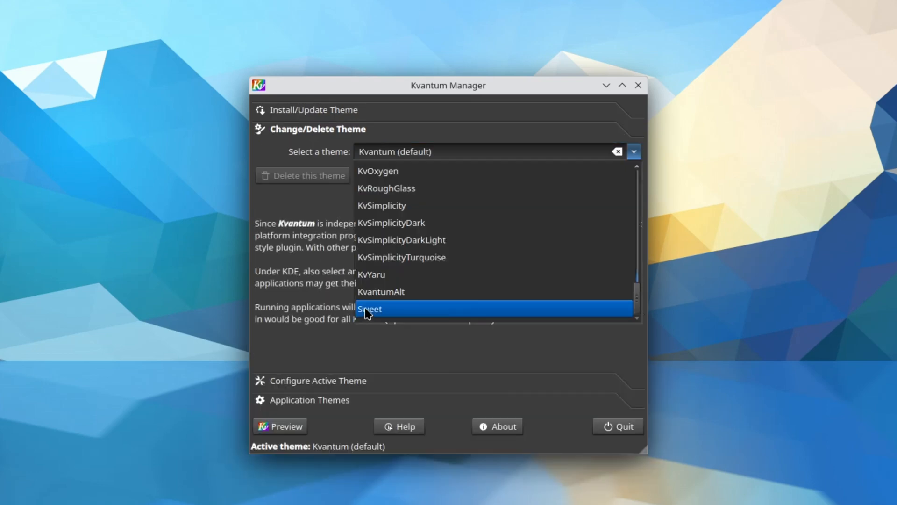
pyautogui.click(369, 310)
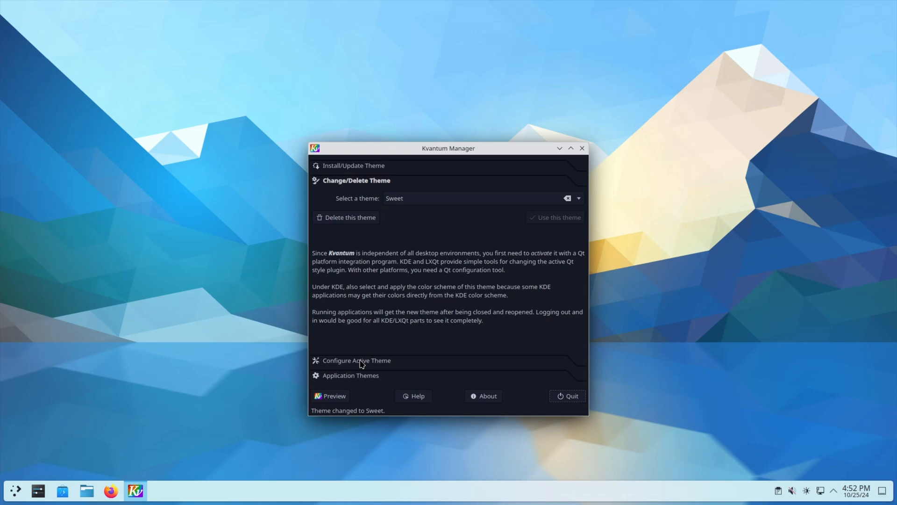
pyautogui.click(356, 359)
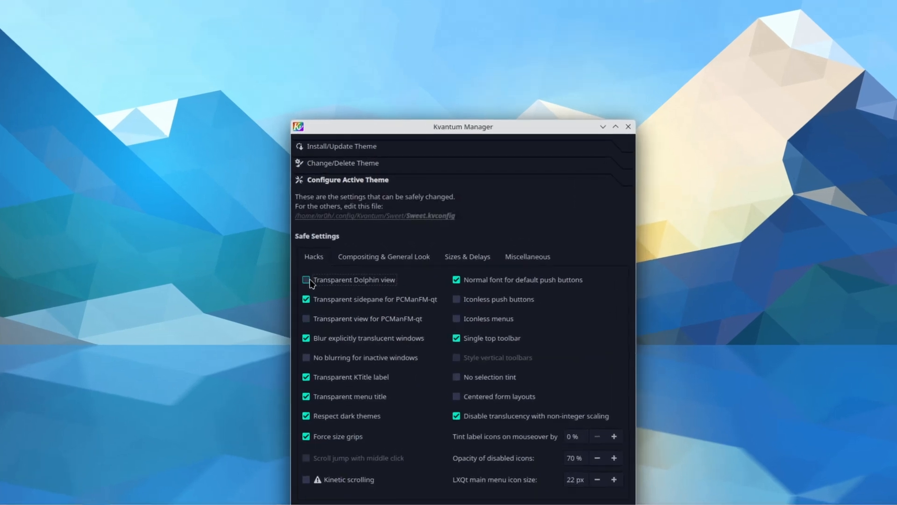
pyautogui.click(305, 279)
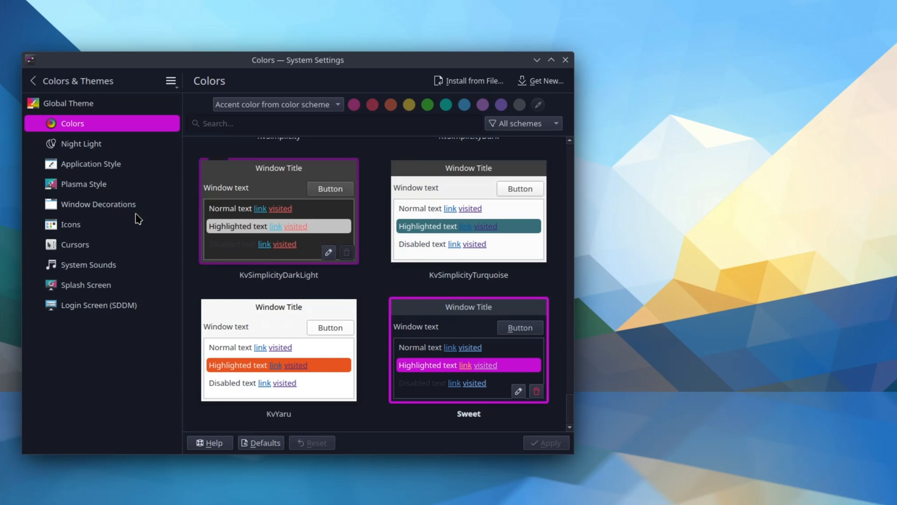
# Step: Apply the kvantum application style and check the Sweet look in Dolphin
pyautogui.click(91, 164)
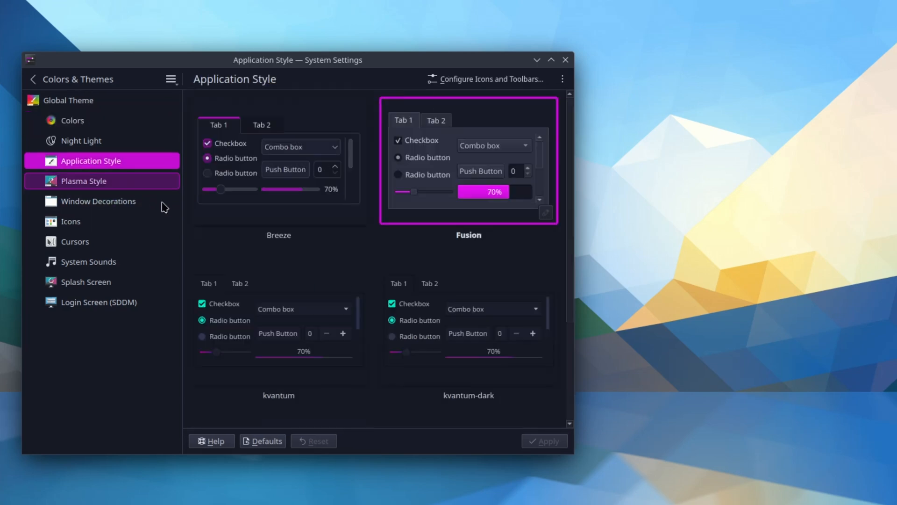
pyautogui.click(278, 321)
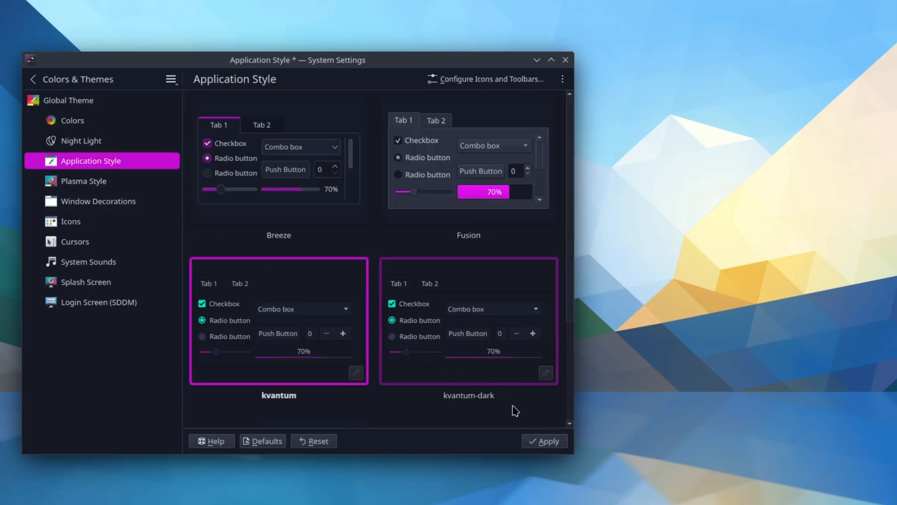
pyautogui.click(87, 491)
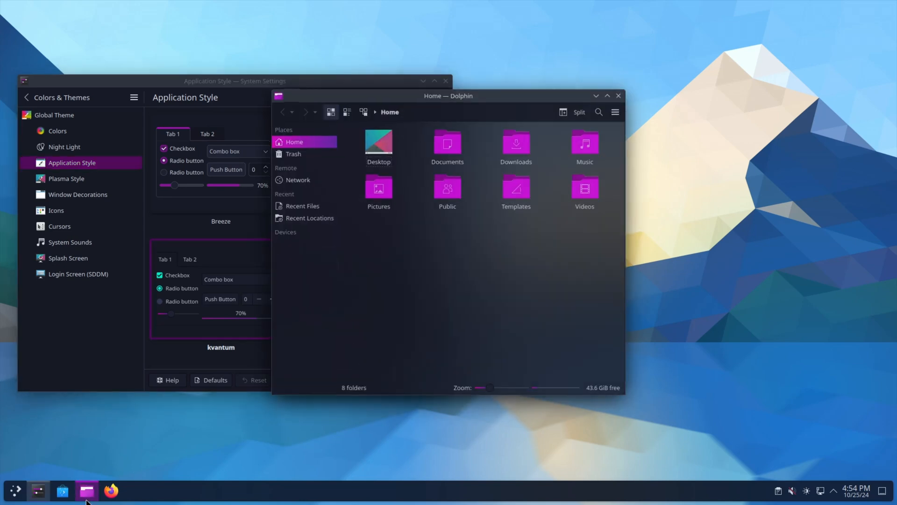
pyautogui.click(110, 490)
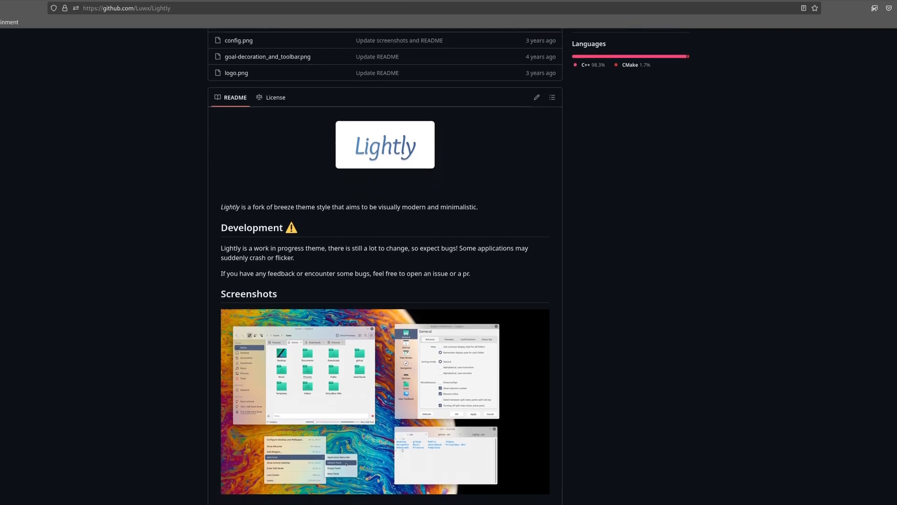
# Step: Scroll the Lightly README to its Build and install commands
pyautogui.scroll(3)
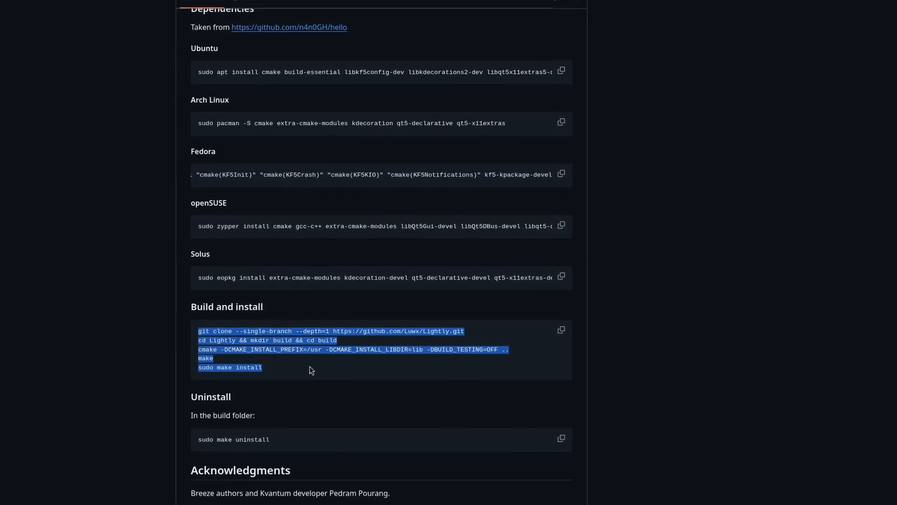
pyautogui.scroll(-3)
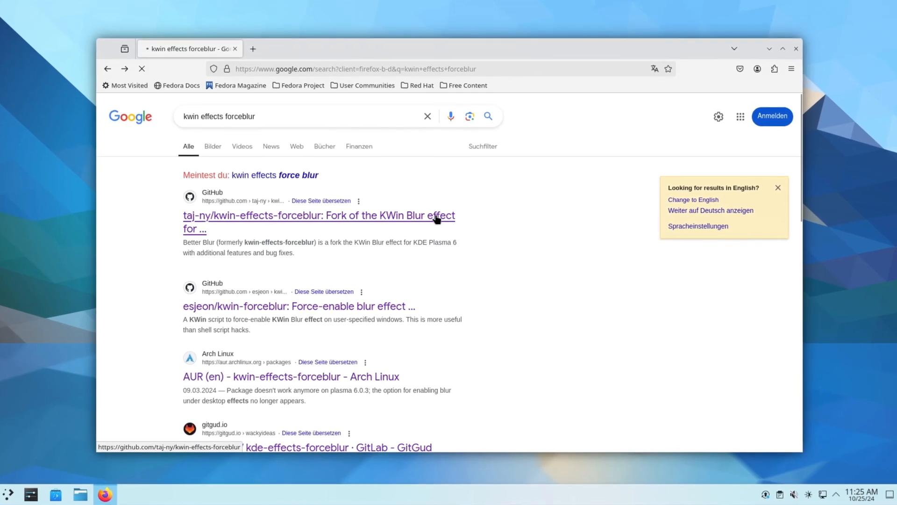
# Step: Open the taj-ny/kwin-effects-forceblur repository and paste its Fedora build commands into Konsole
pyautogui.click(318, 215)
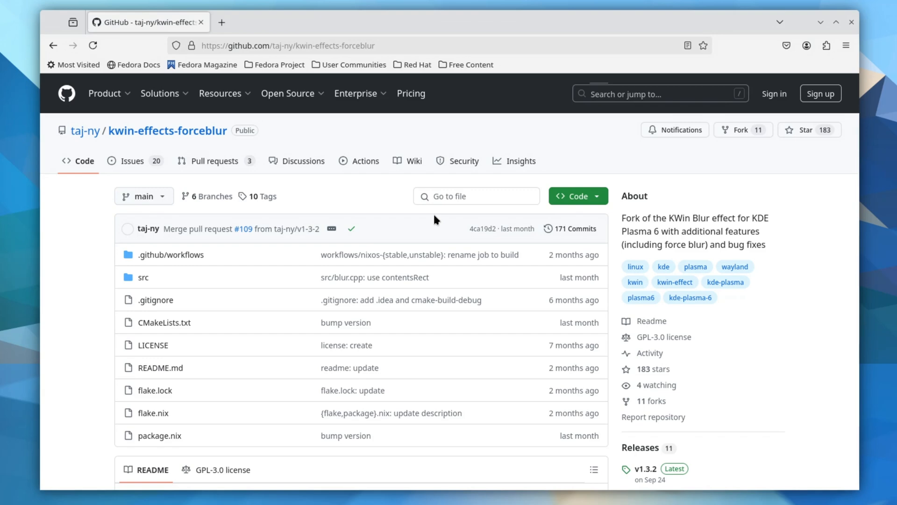
pyautogui.scroll(-3)
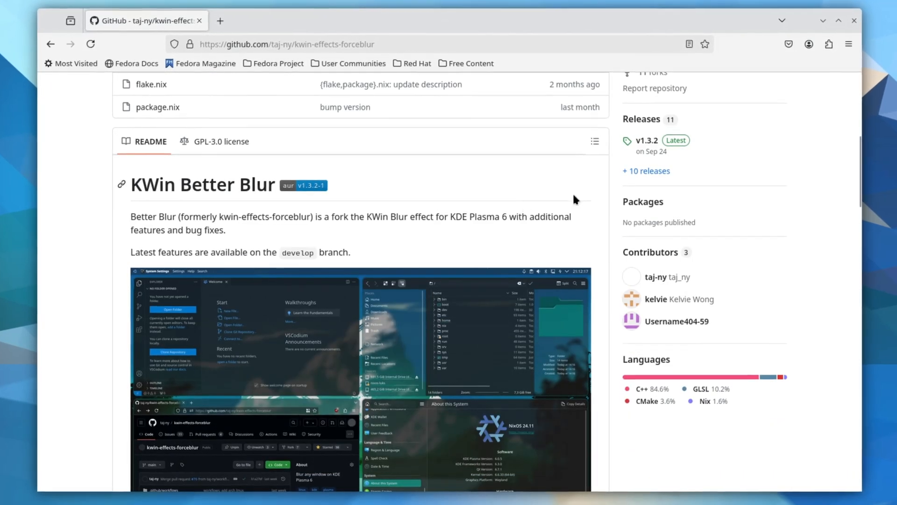
pyautogui.scroll(-3)
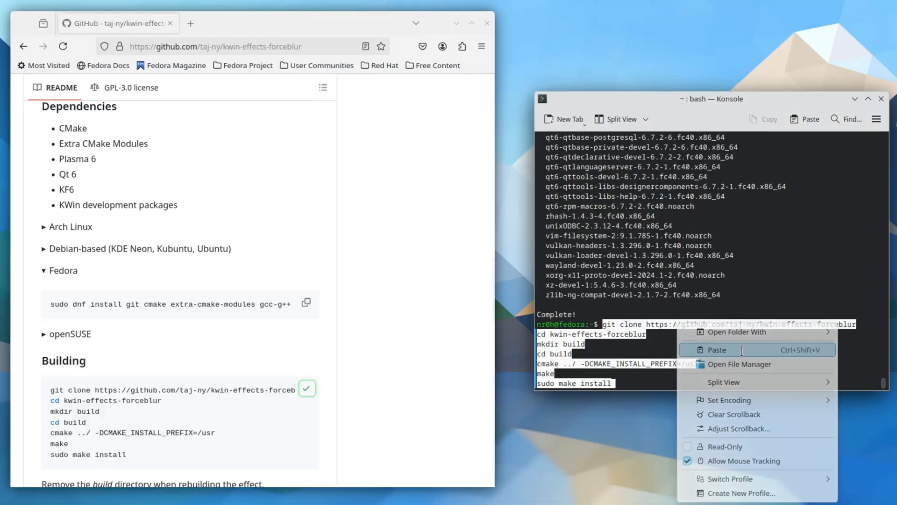
pyautogui.click(716, 349)
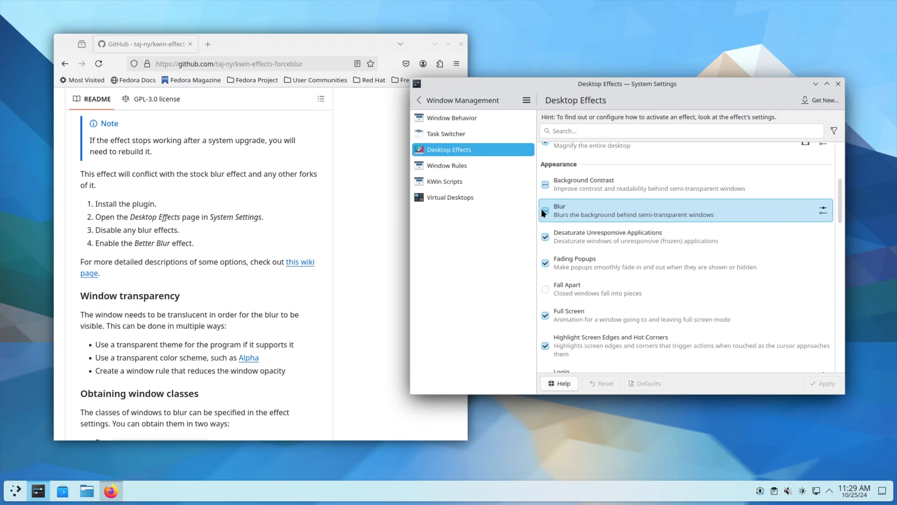
# Step: Uncheck the stock Blur effect in Desktop Effects so Better Blur can take over
pyautogui.click(545, 213)
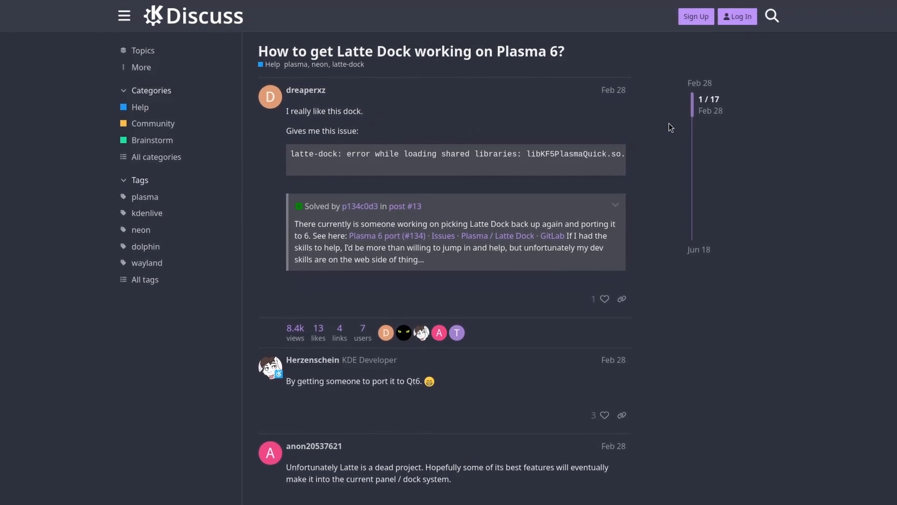
# Step: Open luisbocanegra/plasma-panel-colorizer and read its README down to the Installing section
pyautogui.scroll(-3)
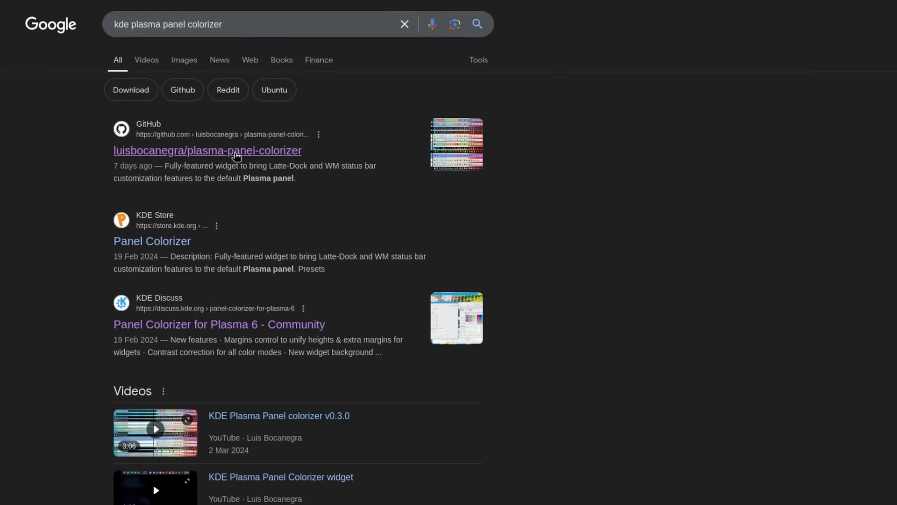
pyautogui.click(207, 151)
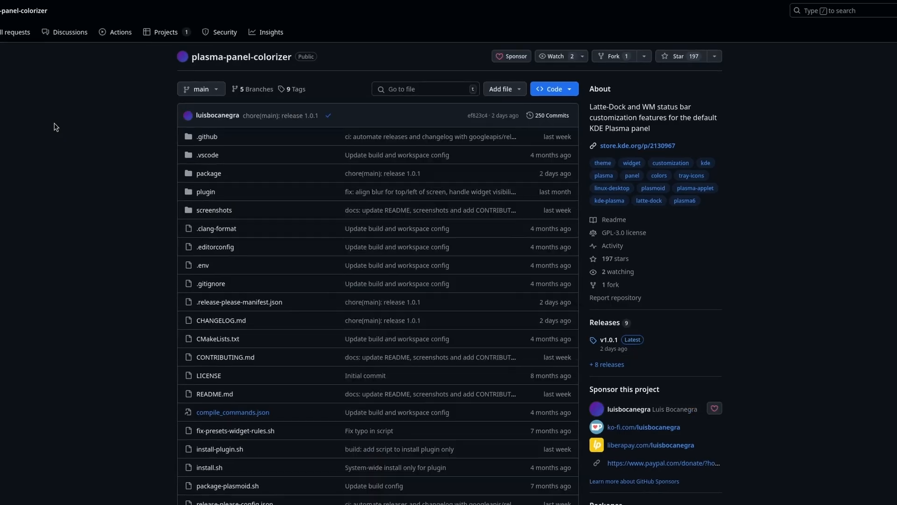
pyautogui.scroll(-3)
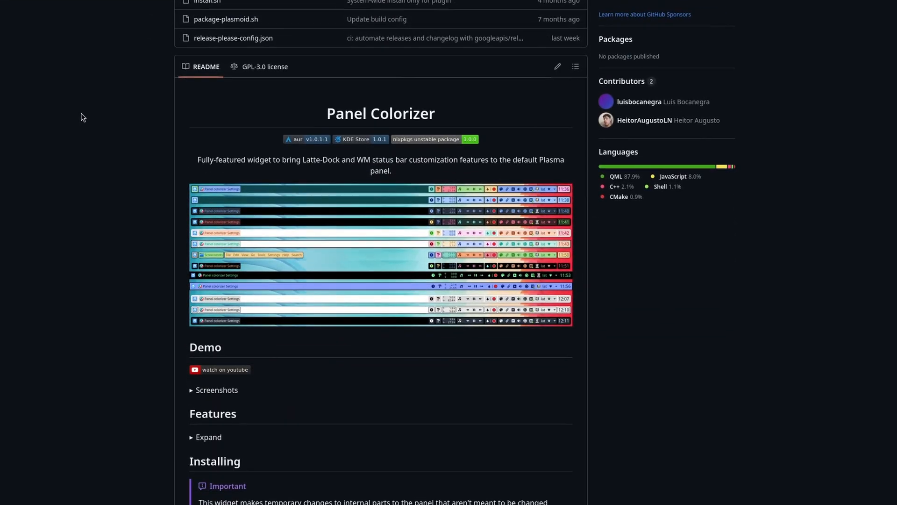
pyautogui.doubleClick(380, 113)
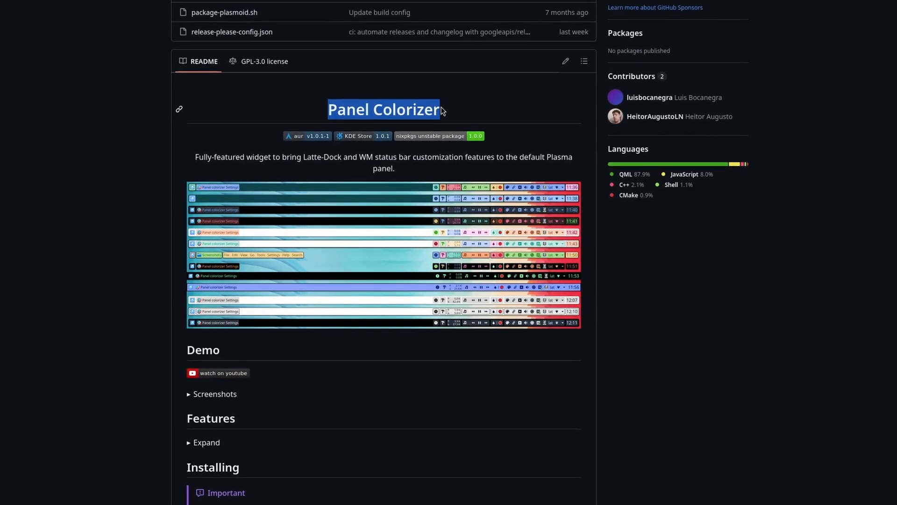
pyautogui.scroll(-3)
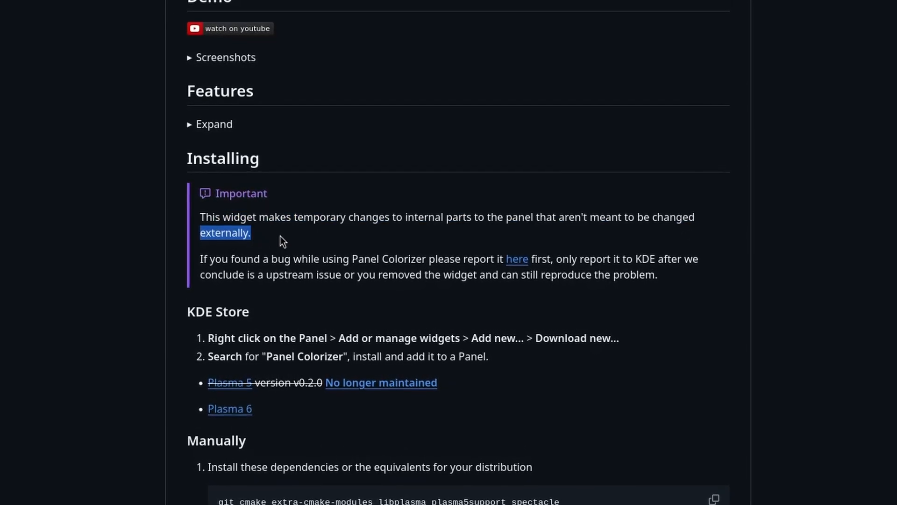
pyautogui.scroll(-3)
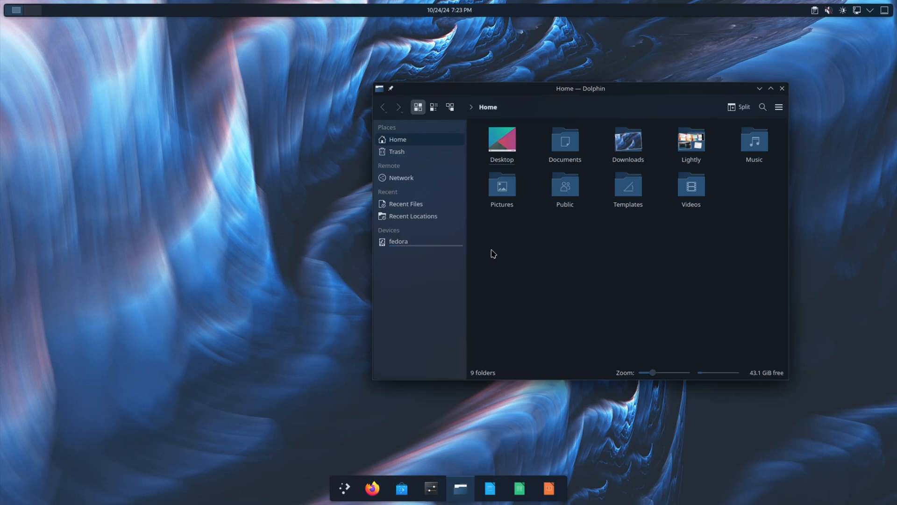
# Step: Open the application launcher from the left end of the bottom dock
pyautogui.click(343, 487)
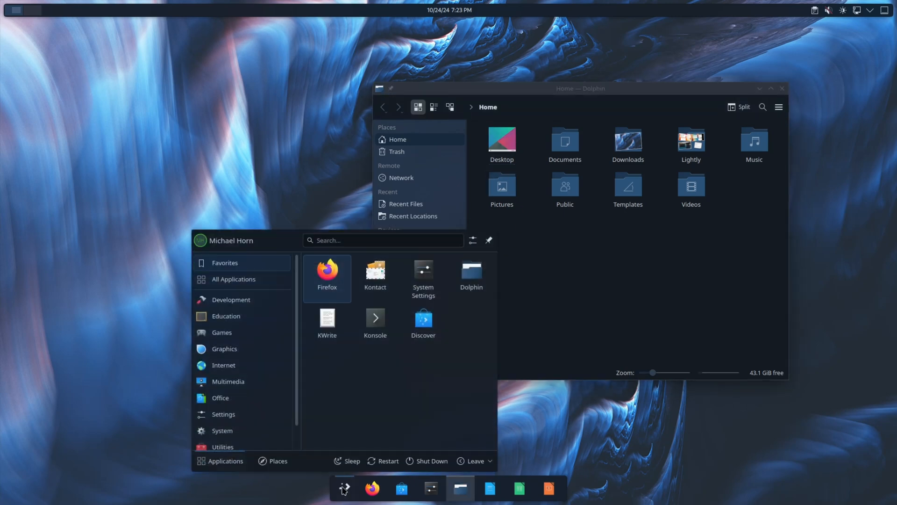
pyautogui.moveTo(392, 422)
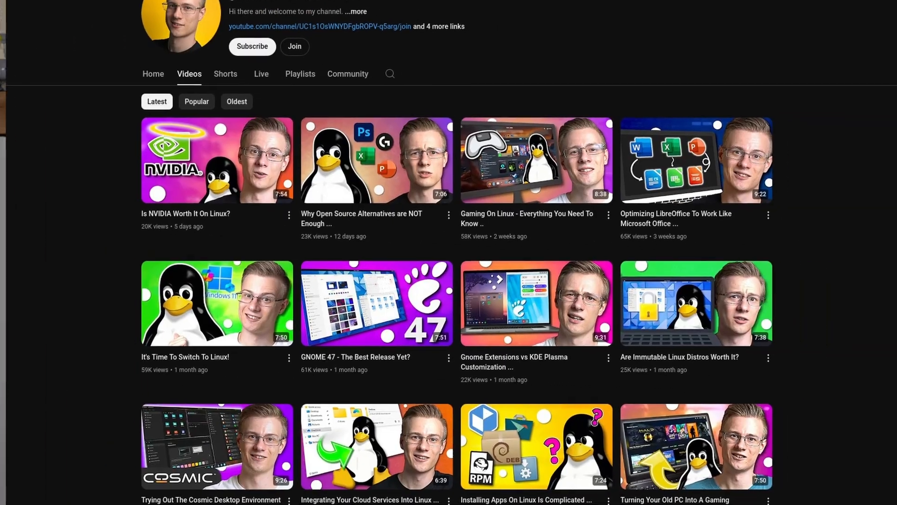
# Step: Scroll through the membership tiers and the Horn Originals shop to Best Selling penguin T-shirts
pyautogui.scroll(-3)
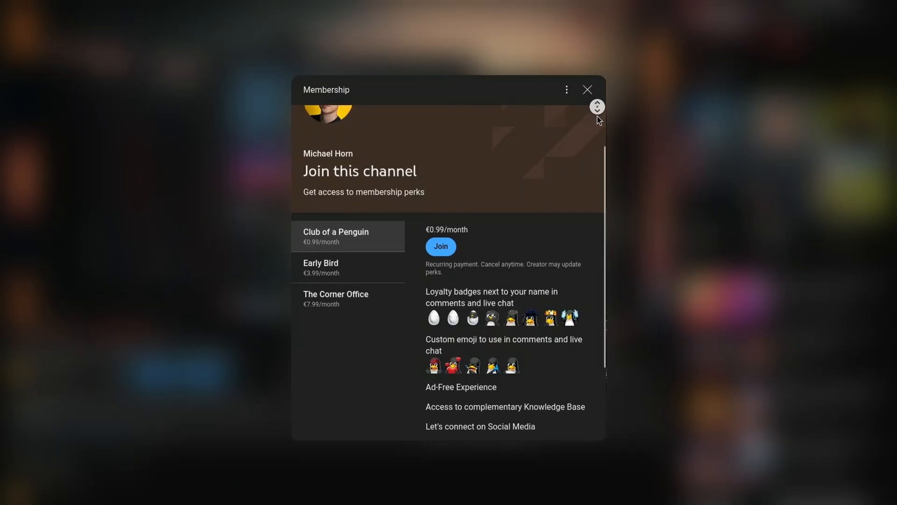
pyautogui.scroll(-3)
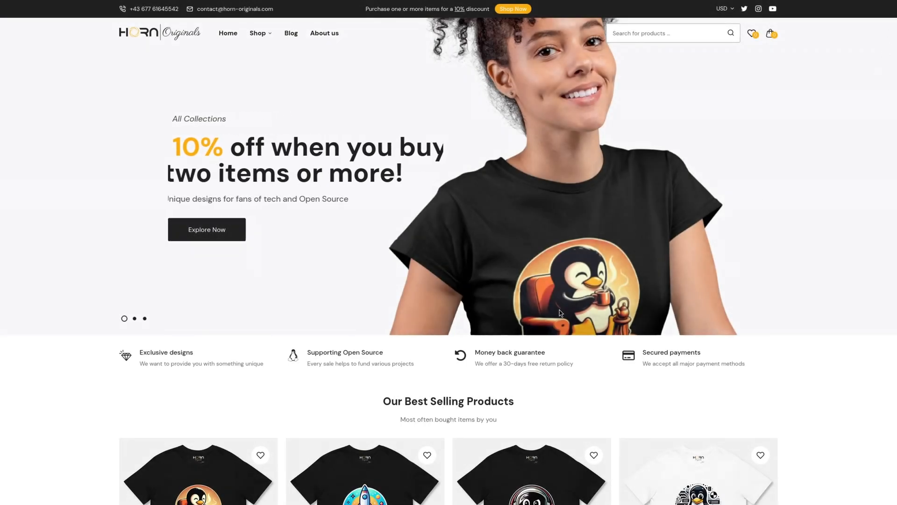
pyautogui.scroll(-3)
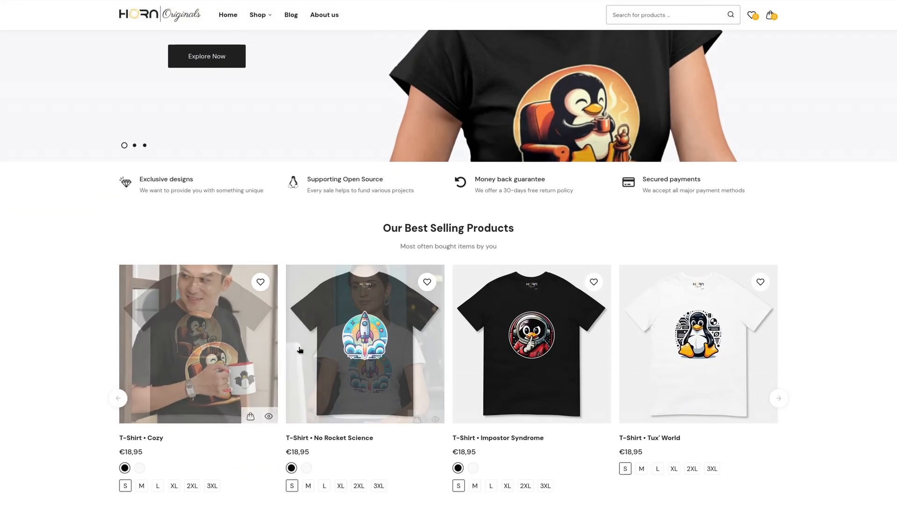